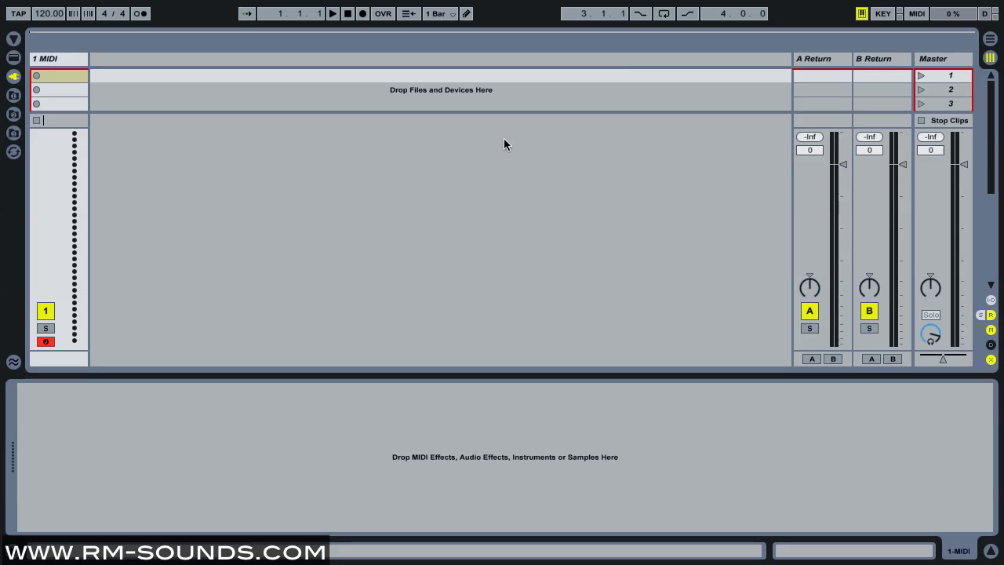
mouse_move(517, 145)
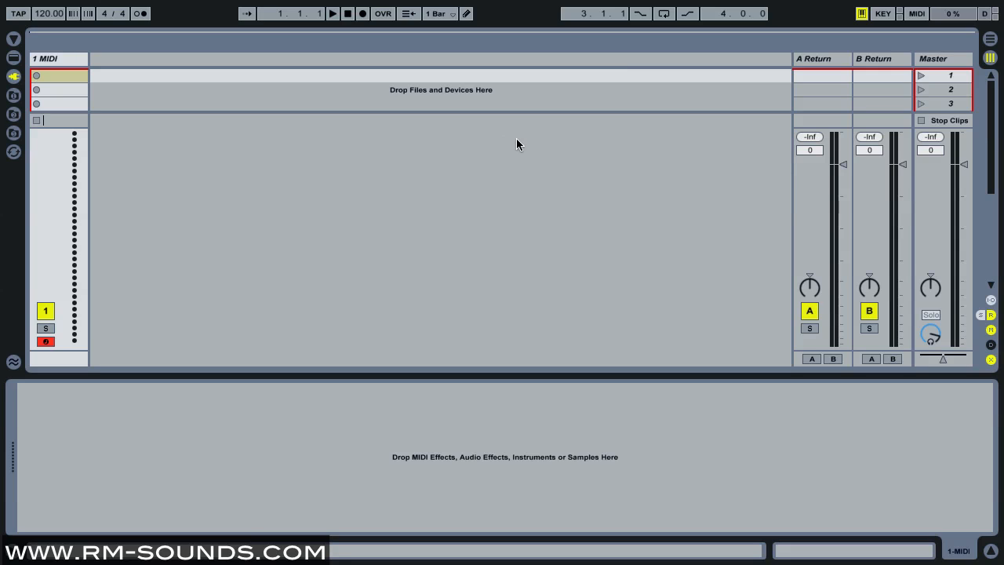
mouse_move(527, 141)
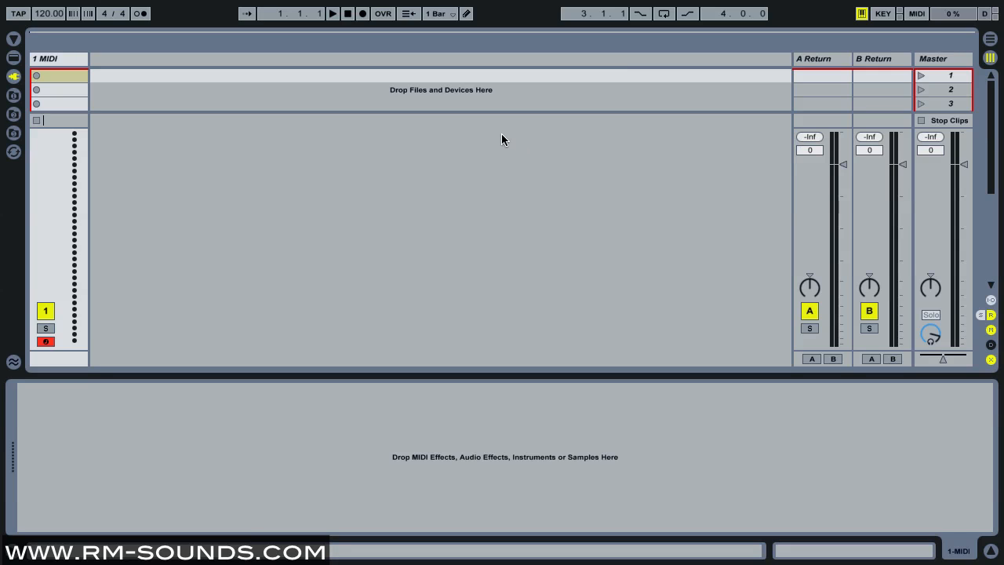
mouse_move(496, 134)
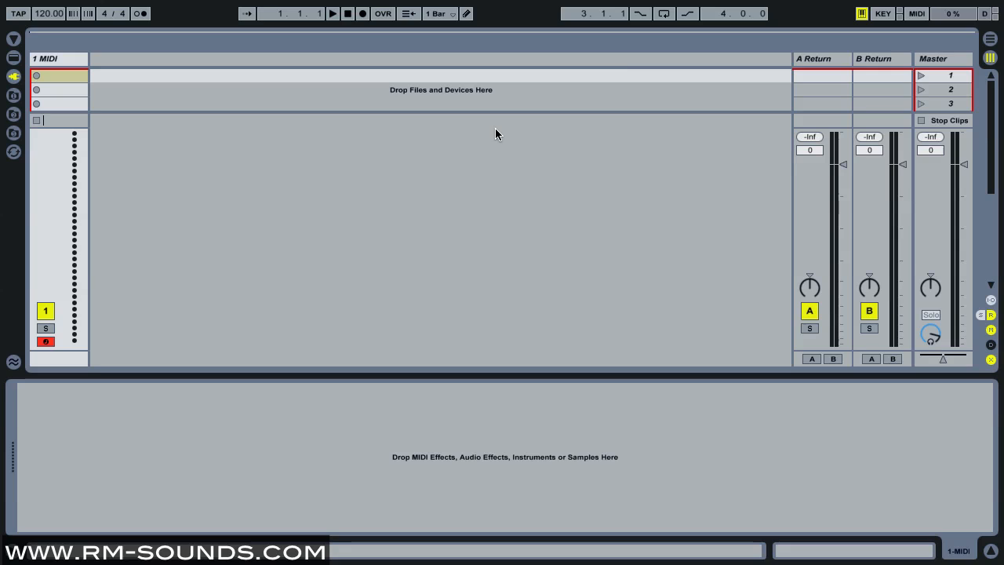
mouse_move(472, 131)
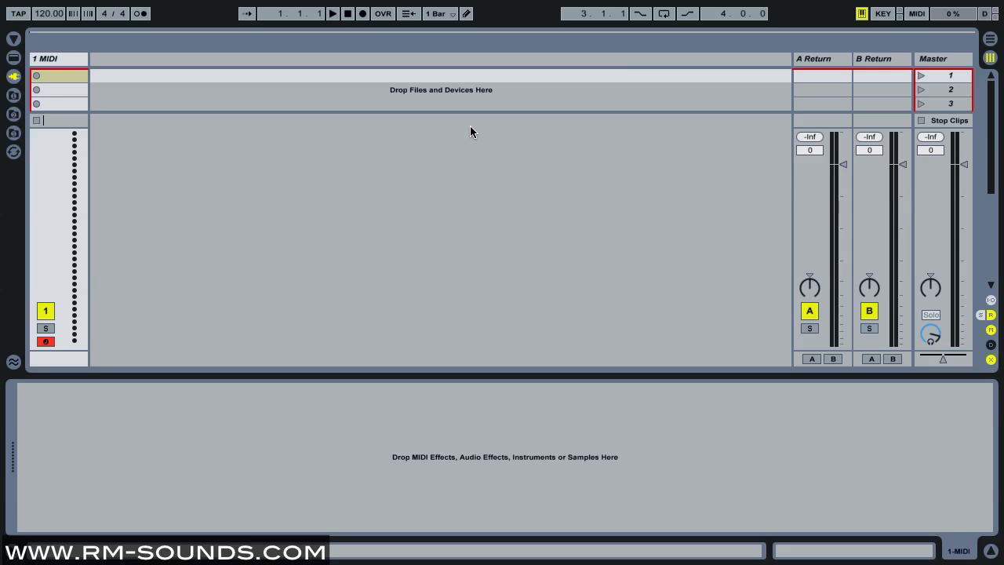
mouse_move(463, 130)
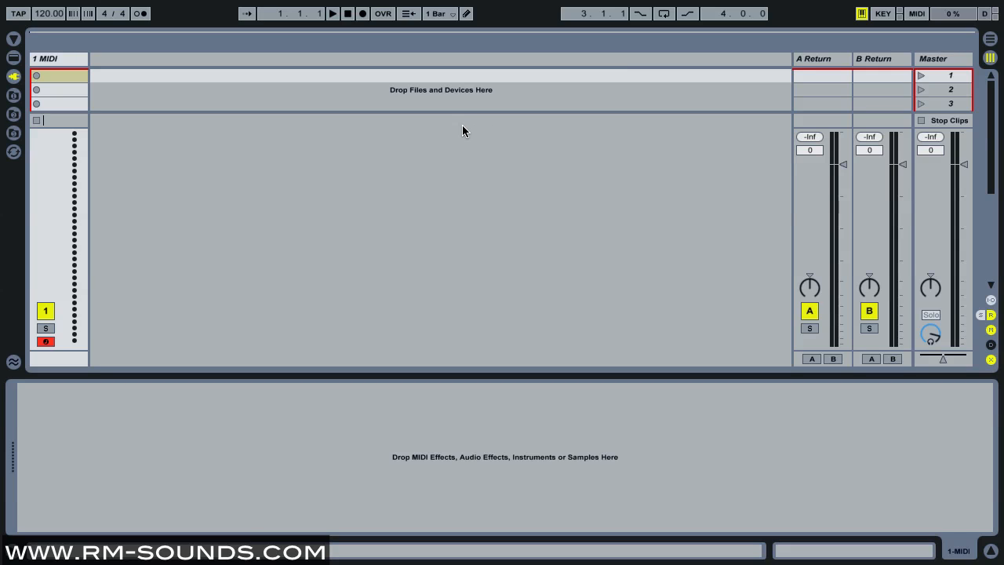
mouse_move(459, 127)
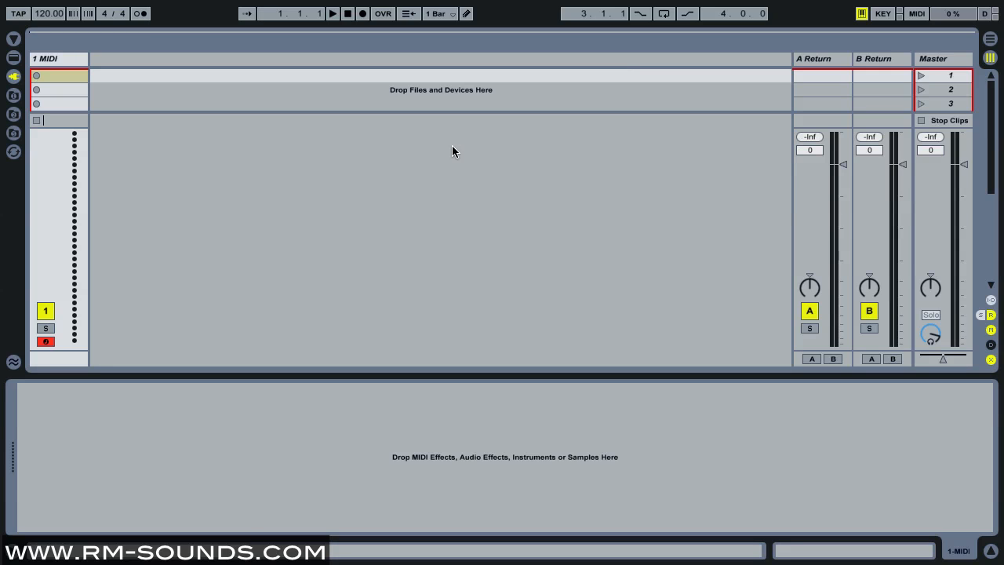
mouse_move(106, 70)
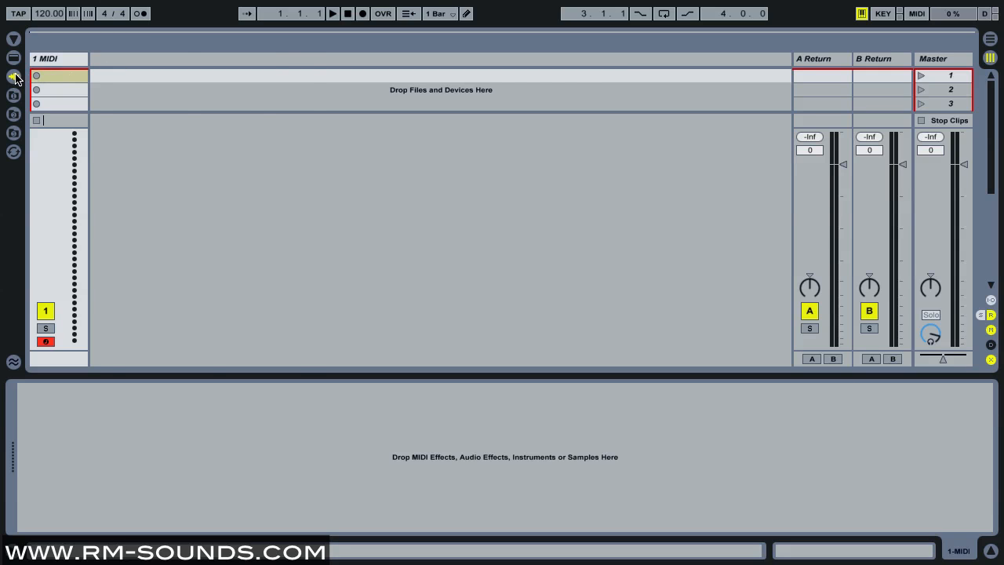
Load ACE from Plug-in Devices > Analog Synths onto the MIDI track, then close its window.
click(14, 76)
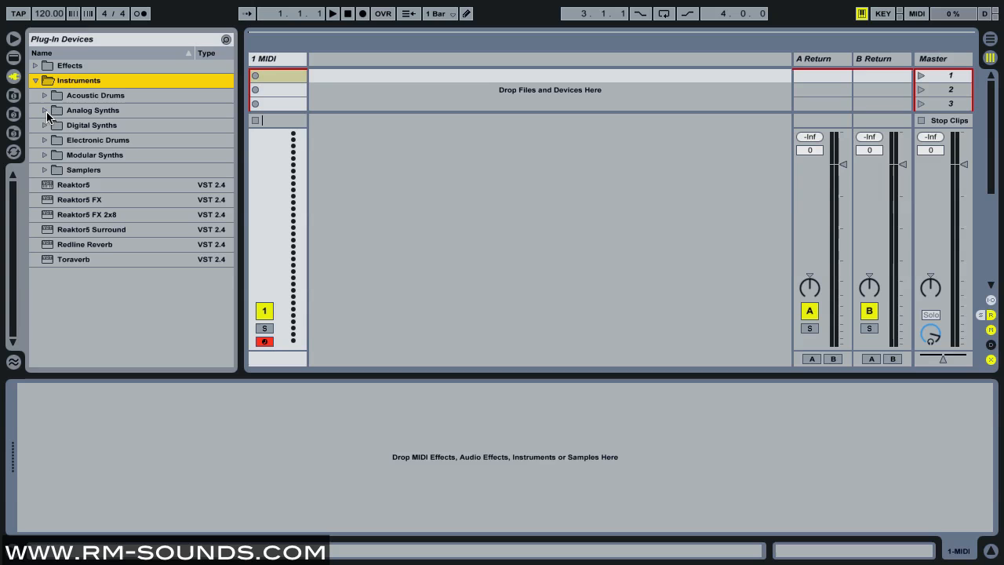
click(44, 110)
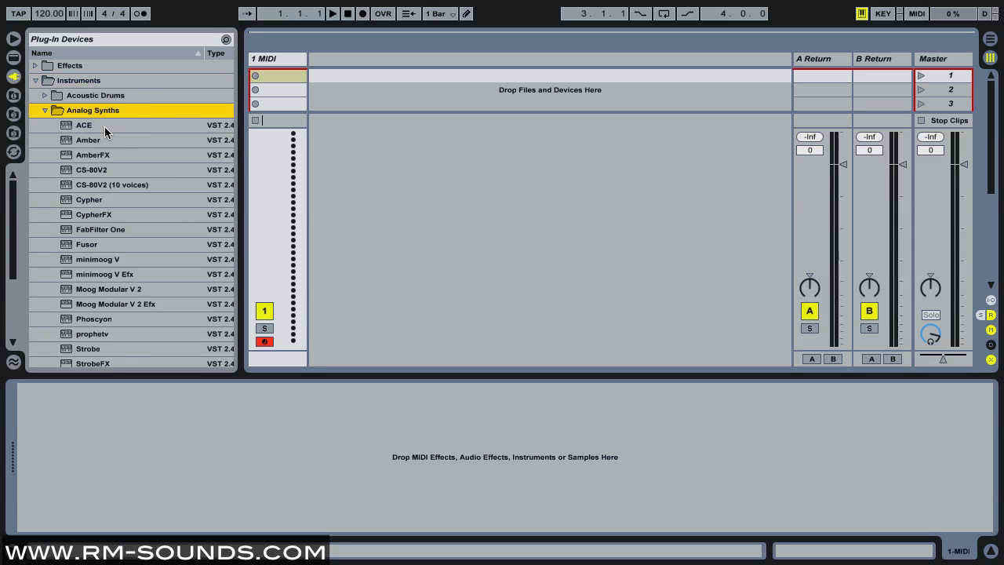
double_click(83, 124)
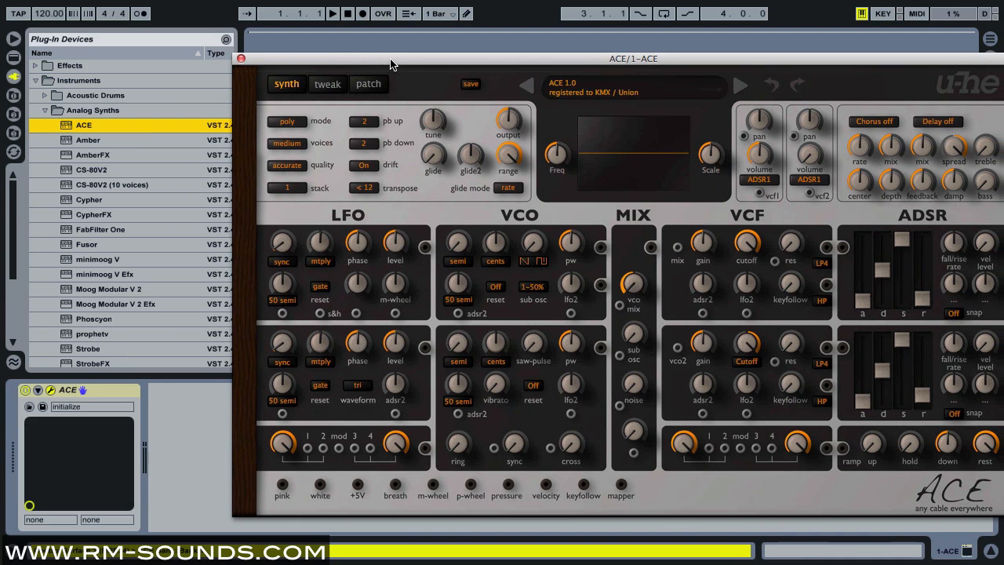
click(241, 58)
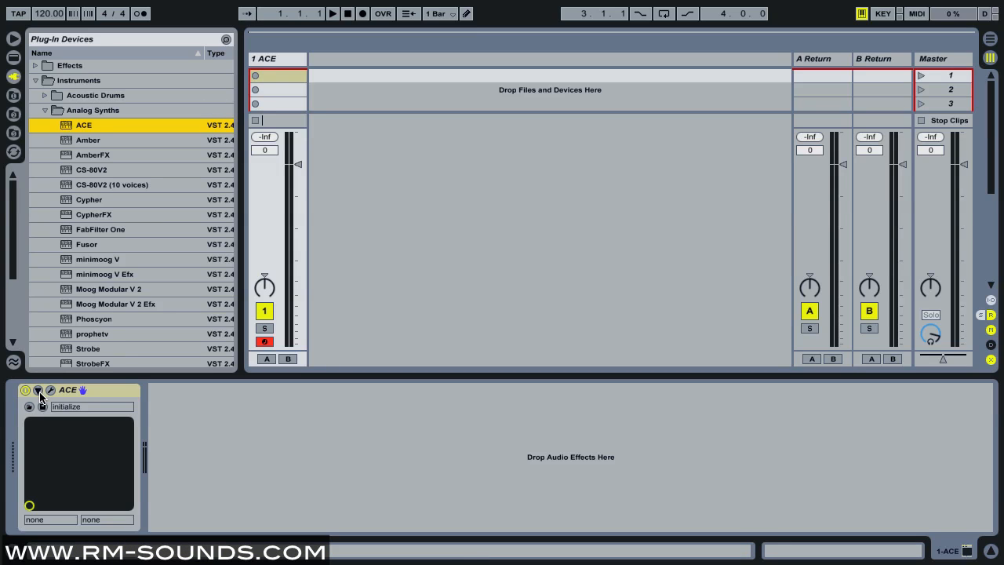
Use Configure to expose Cutoff, Resonance, DelayMix and Tune2 as ACE device parameters.
click(38, 390)
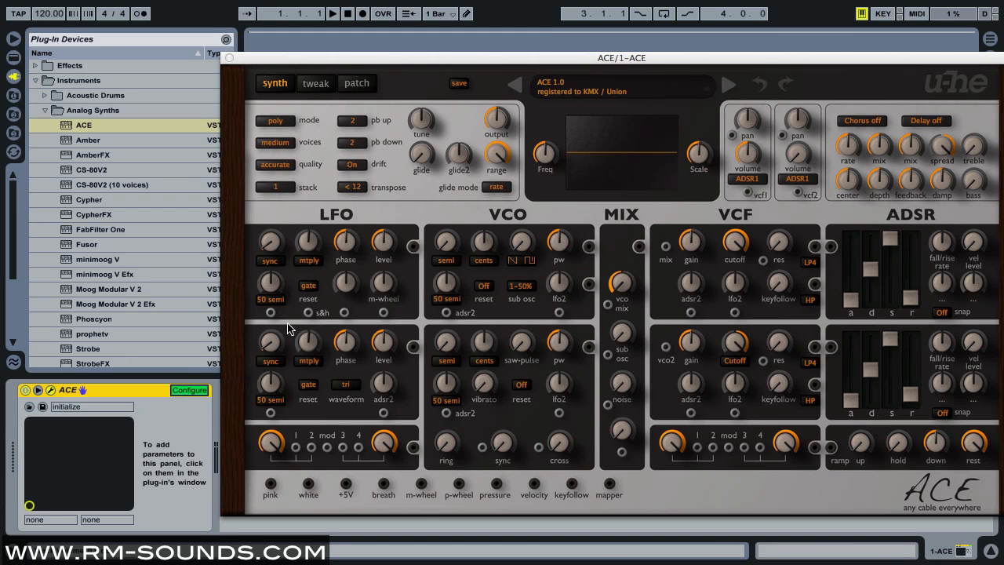
drag(735, 241, 735, 236)
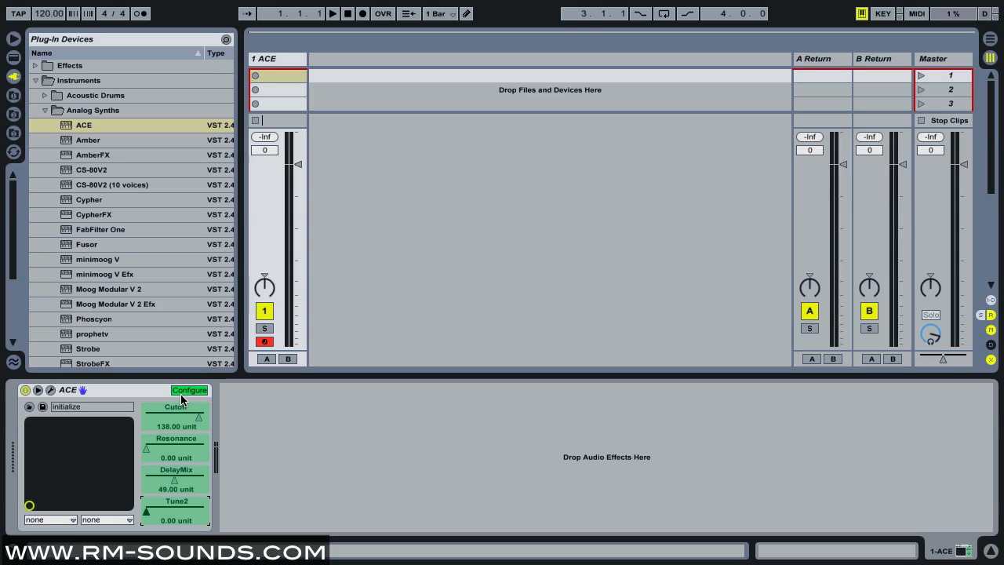
click(189, 390)
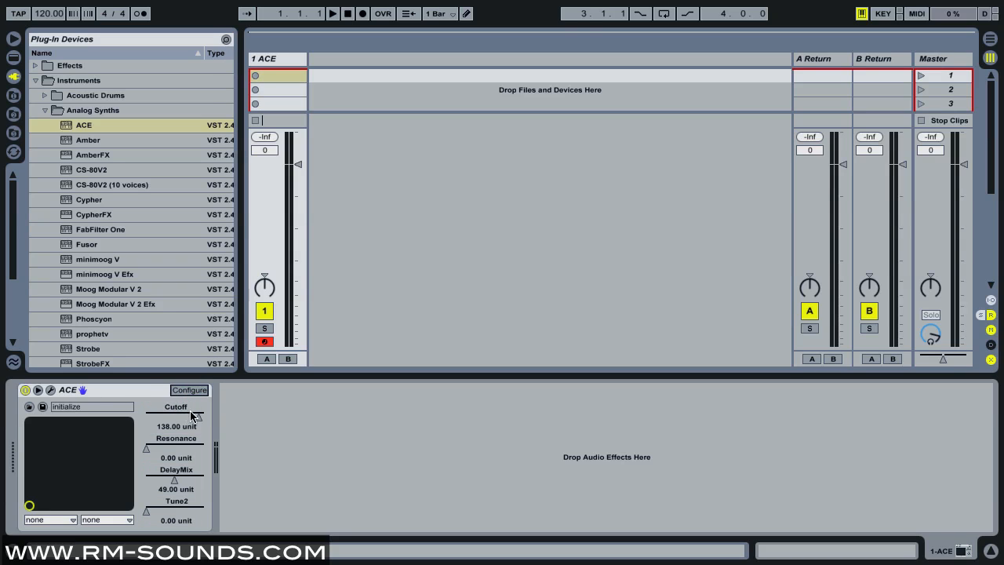
Test Cutoff from the device panel and the synth's own knob, ending at 64.19.
drag(181, 417, 196, 416)
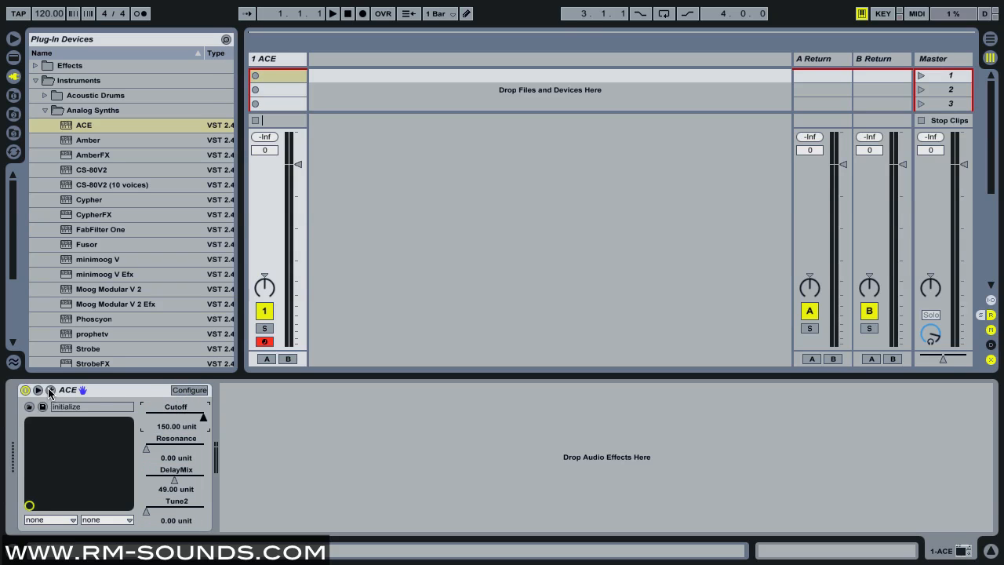
click(50, 390)
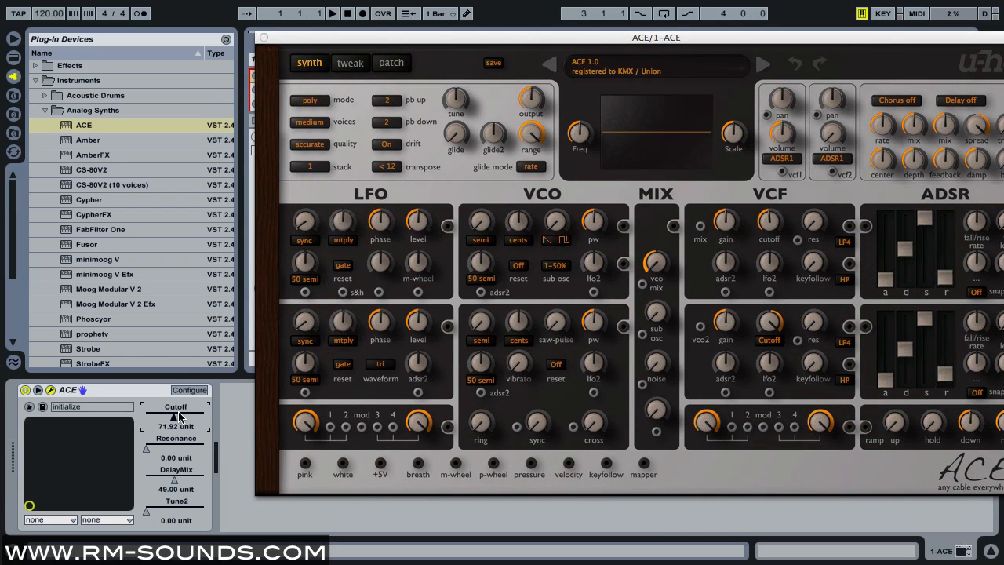
drag(765, 224, 769, 212)
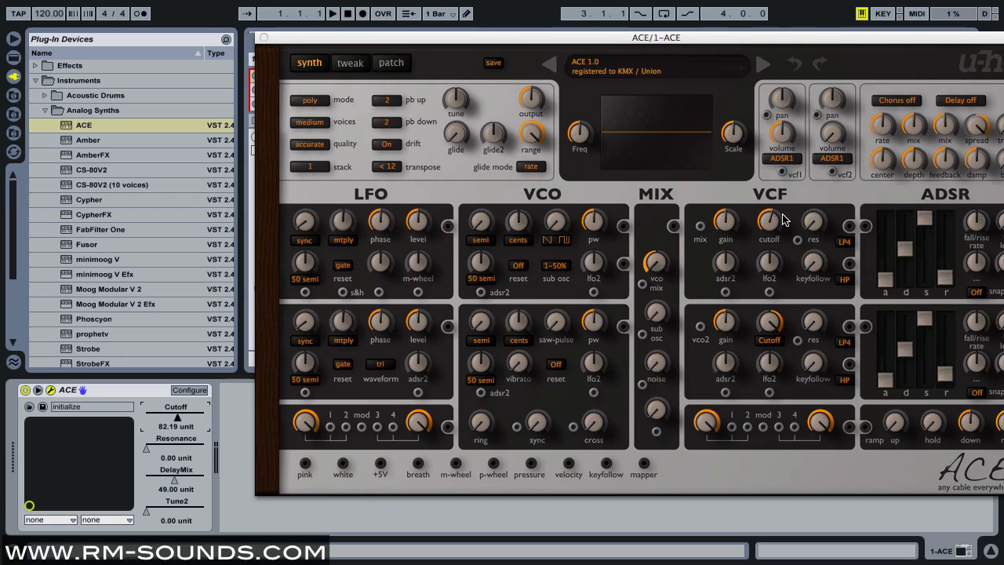
drag(769, 224, 759, 269)
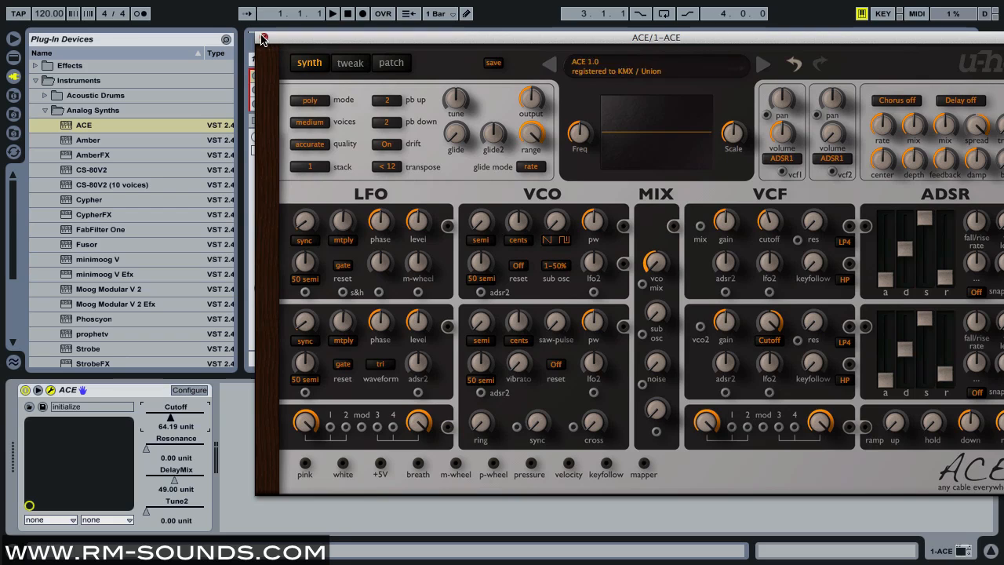
Close the ACE window and group the ACE device into an Instrument Rack.
click(263, 37)
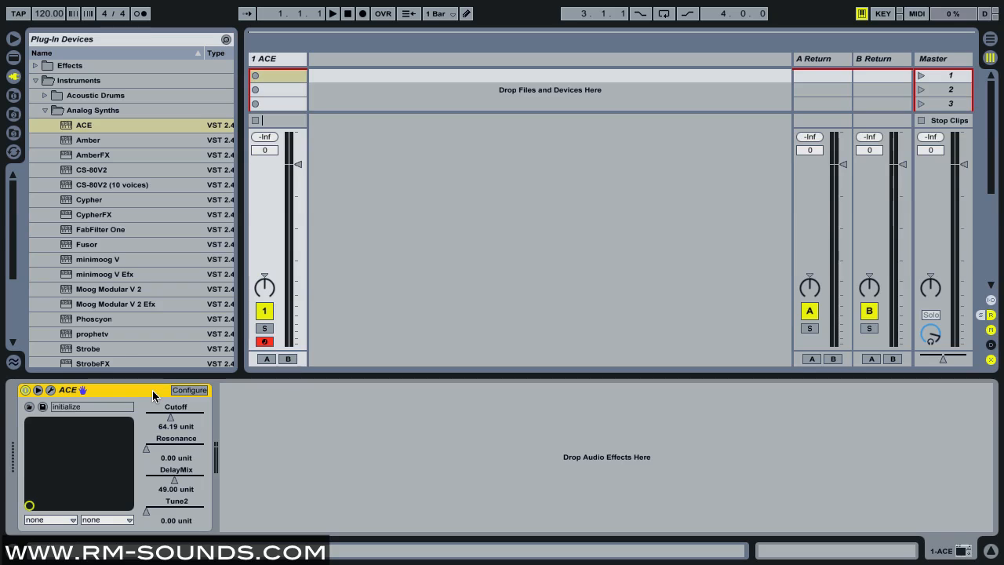
mouse_move(129, 396)
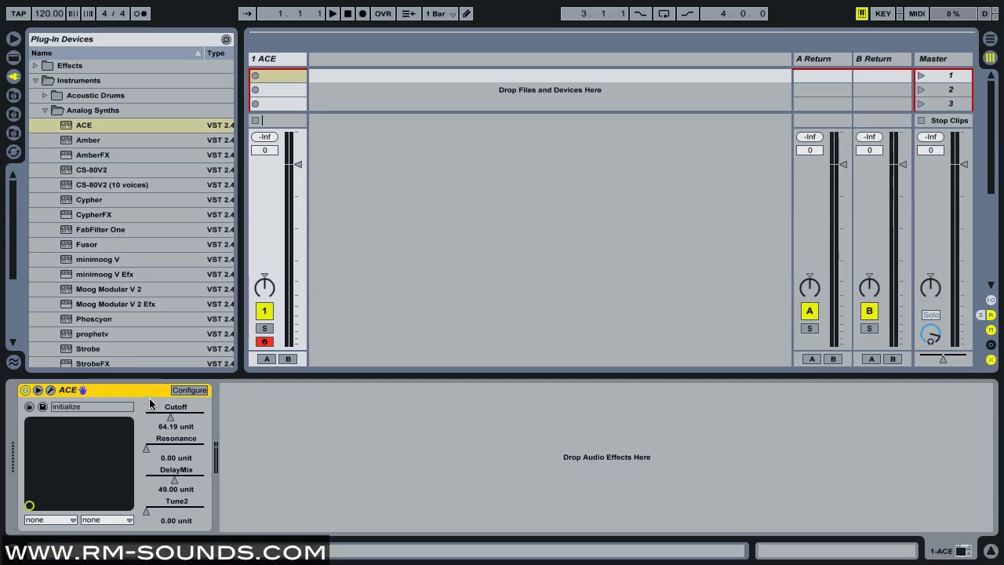
mouse_move(204, 420)
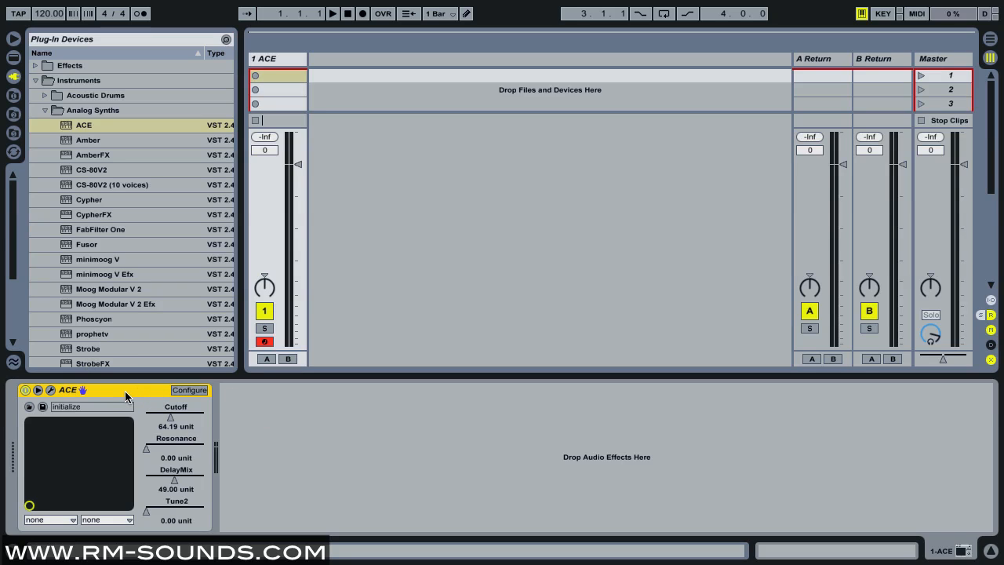
right_click(125, 396)
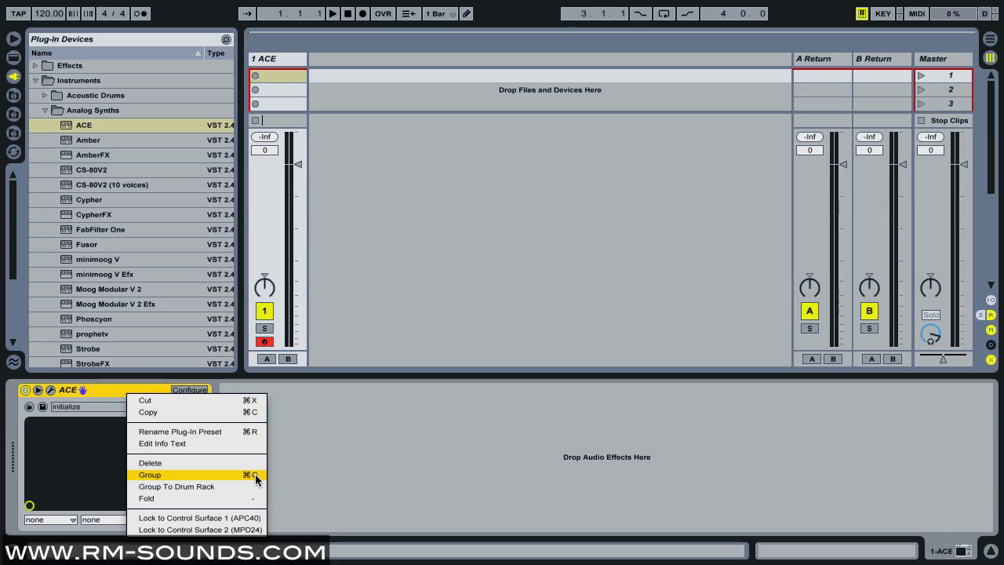
click(149, 475)
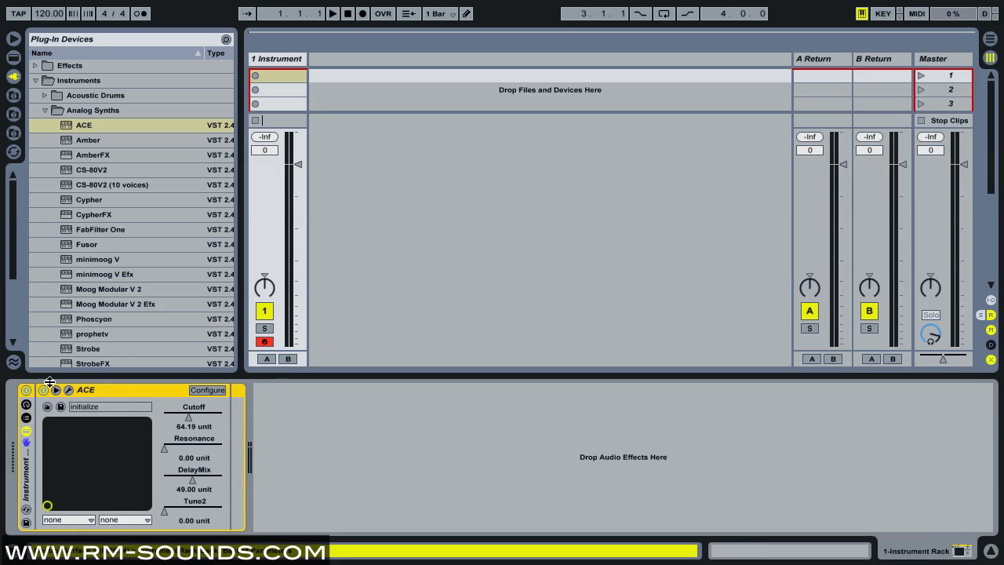
mouse_move(27, 498)
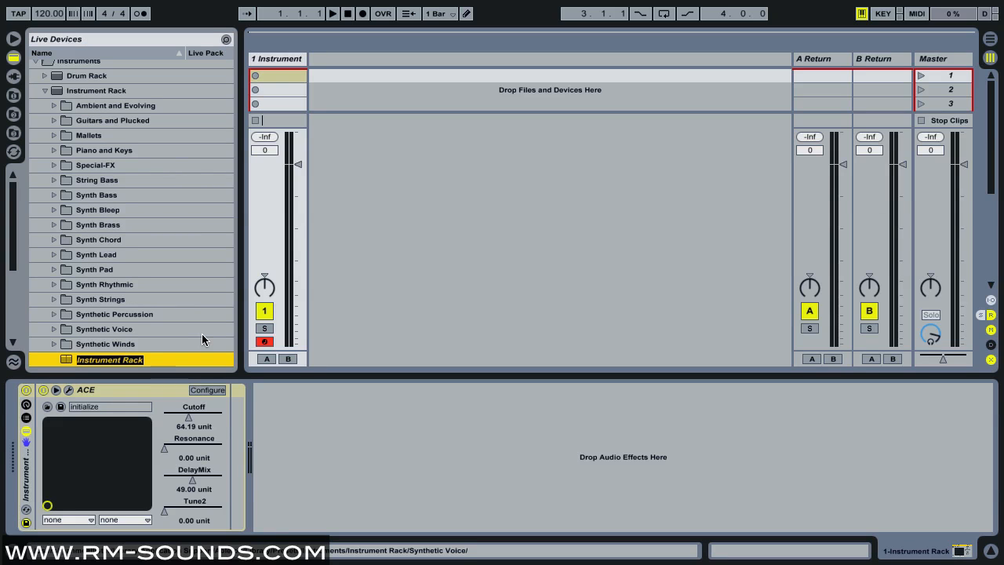
Save the rack as preset 'u-he Ace' replacing the existing file, then delete the rack.
text(u-he Ace)
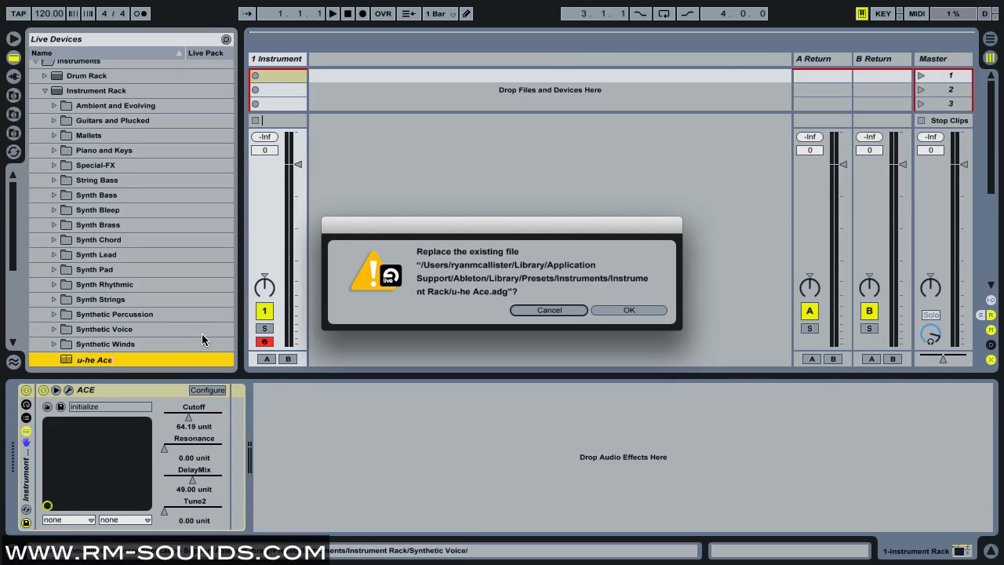
click(629, 309)
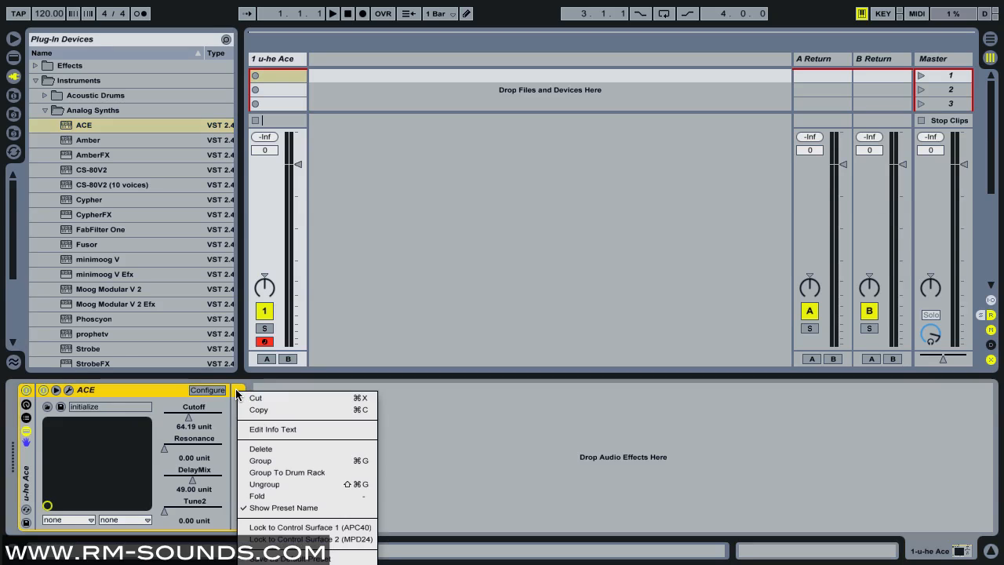
mouse_move(262, 455)
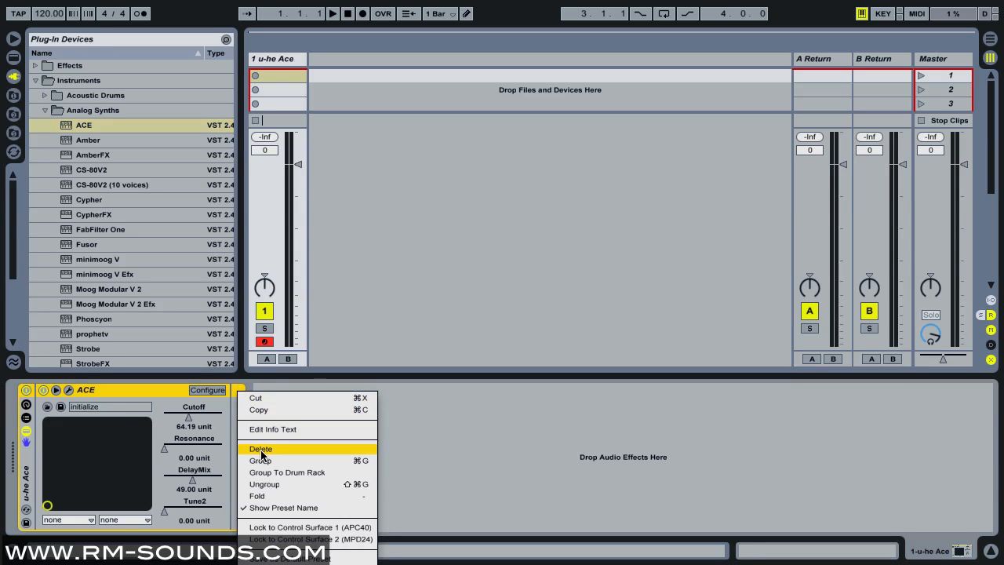
click(260, 449)
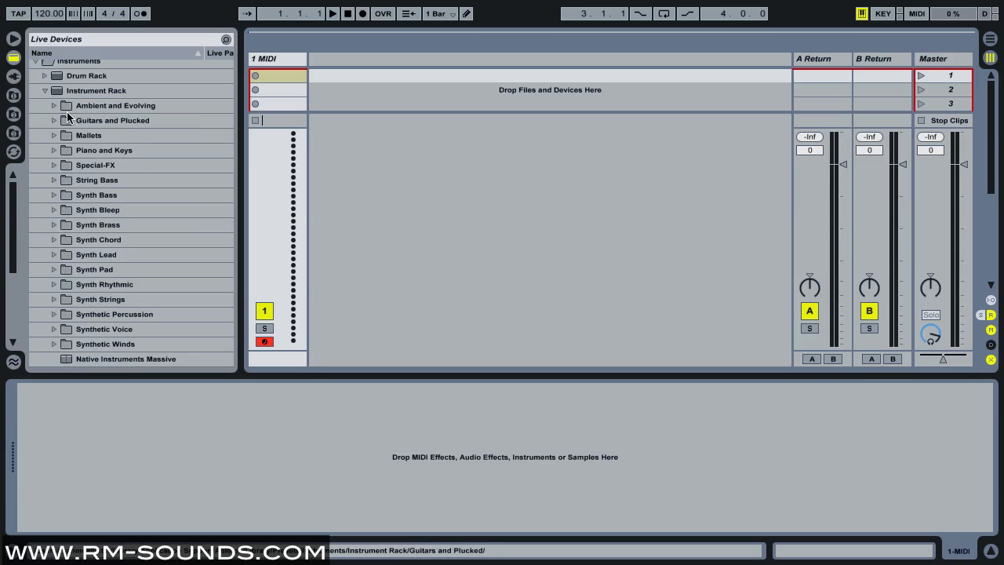
Reload the u-he Ace preset from the Instrument Rack browser folder onto the track.
click(96, 90)
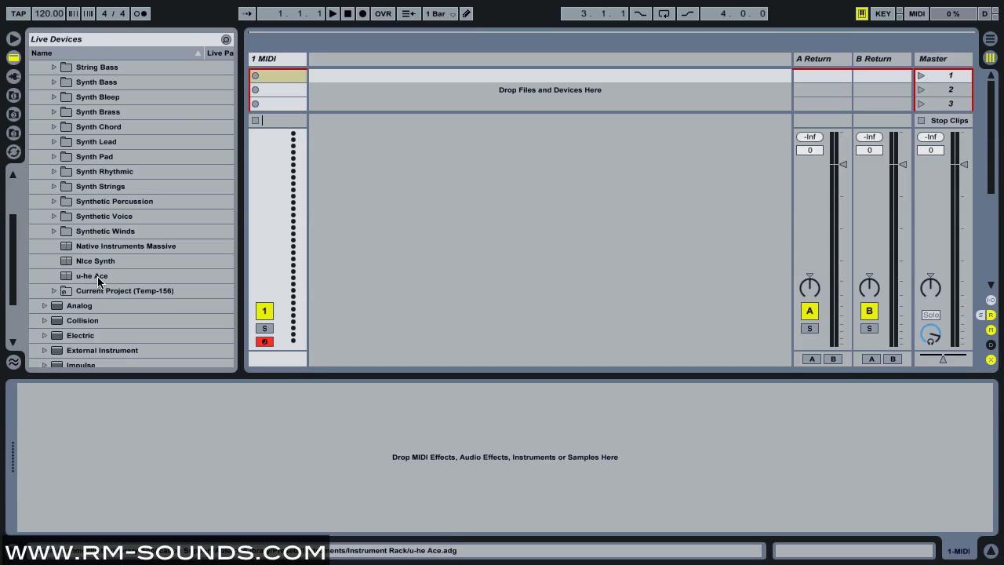
double_click(91, 276)
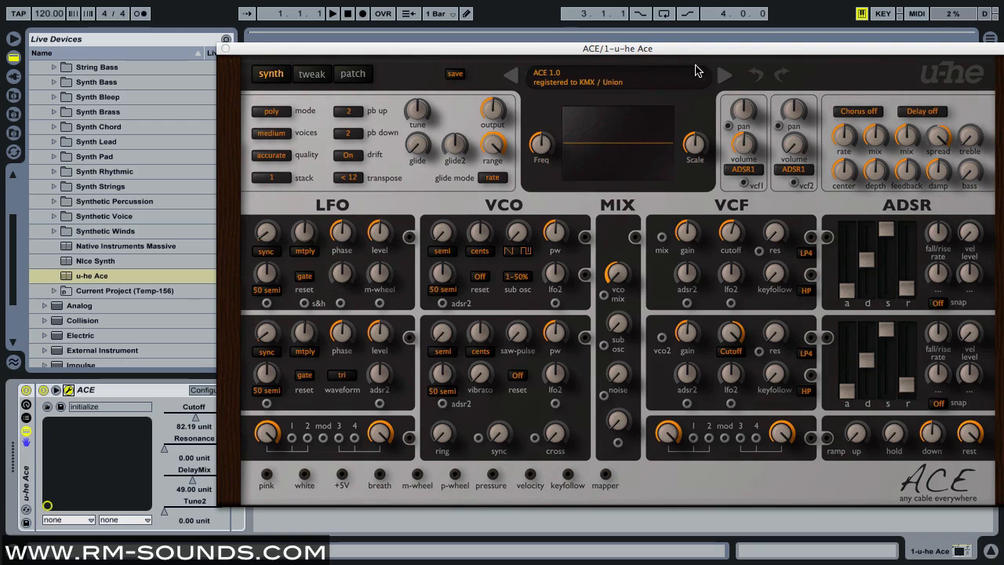
Step ACE's patches forward to HS Austria 1 and close the synth window.
click(724, 75)
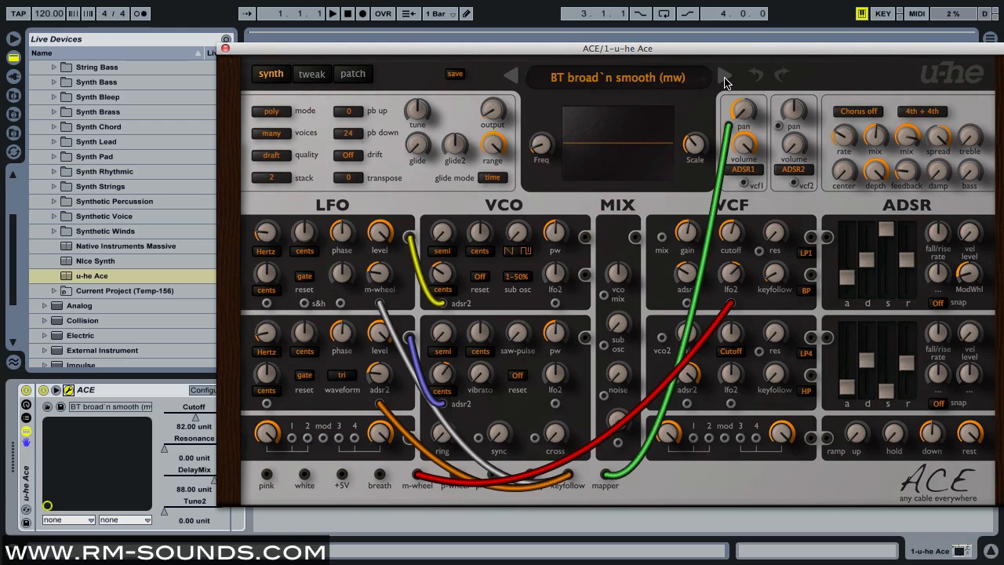
click(725, 75)
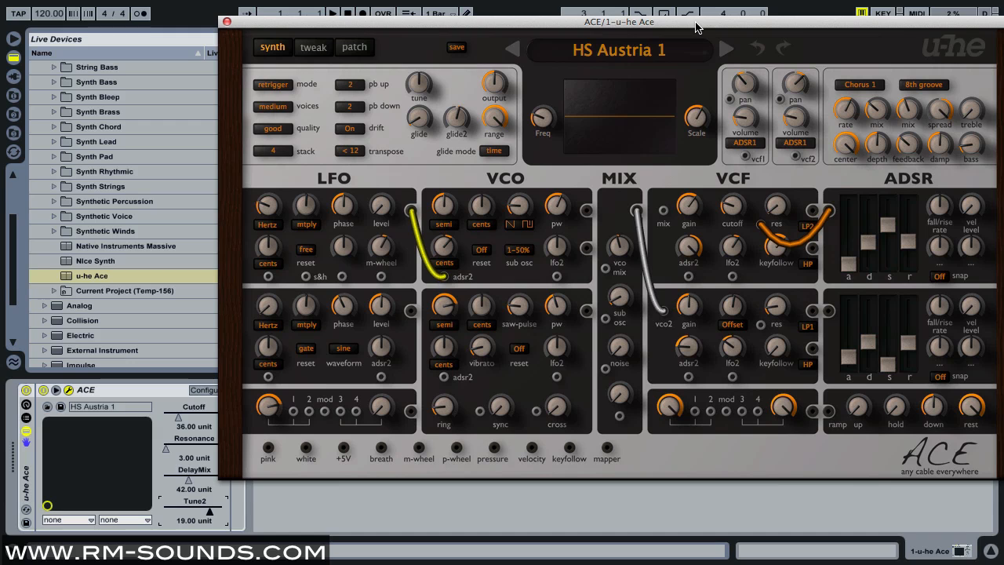
mouse_move(585, 26)
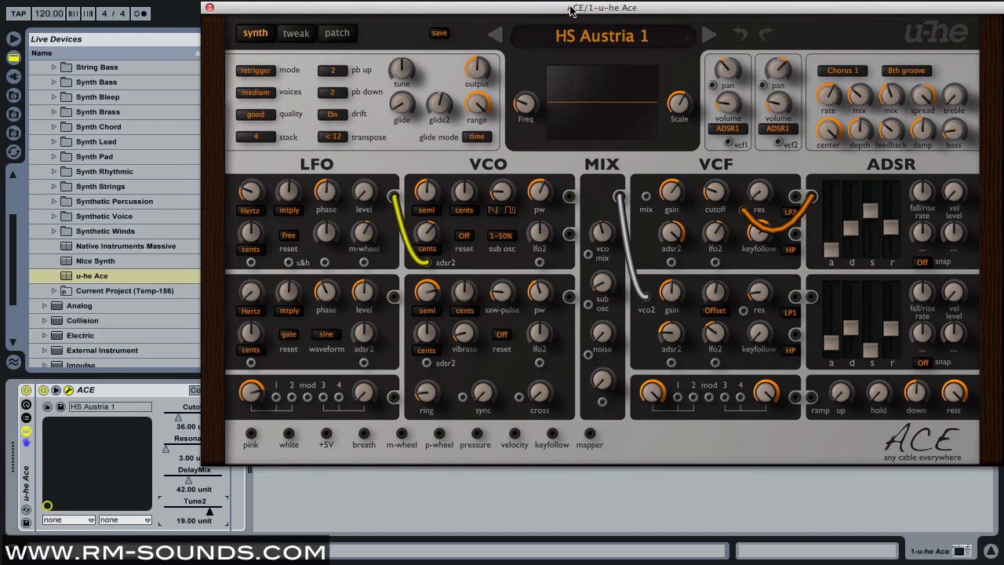
mouse_move(598, 10)
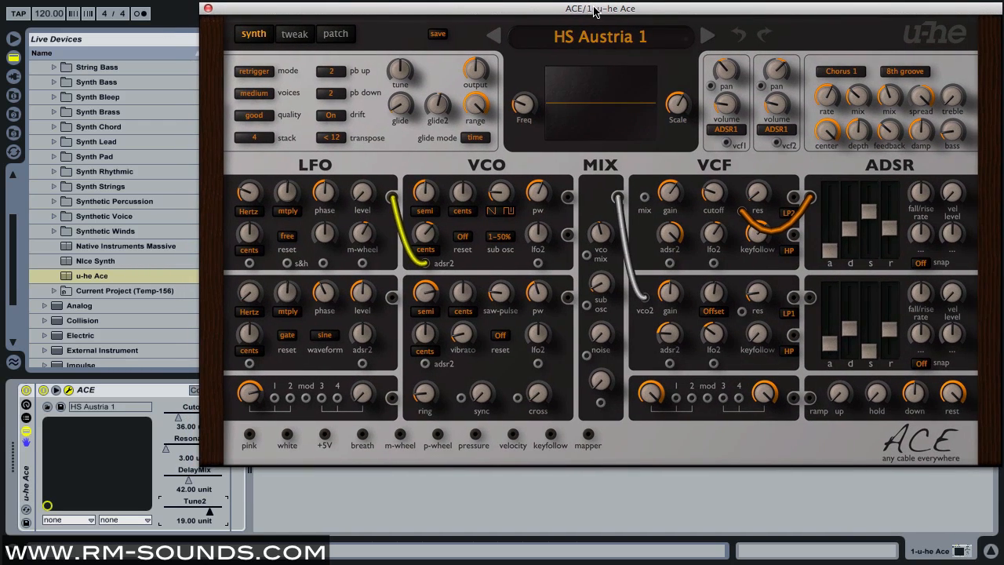
mouse_move(498, 17)
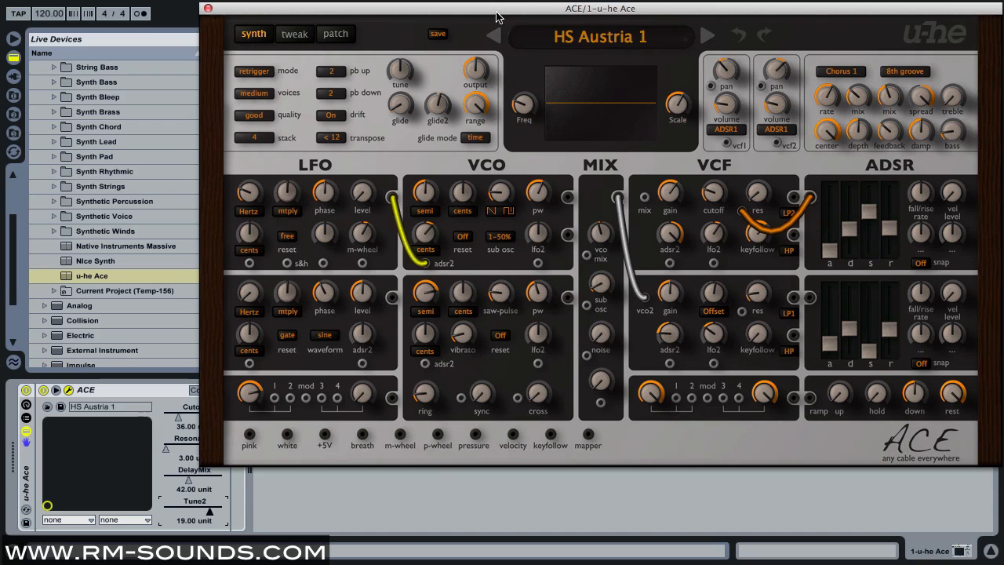
mouse_move(502, 20)
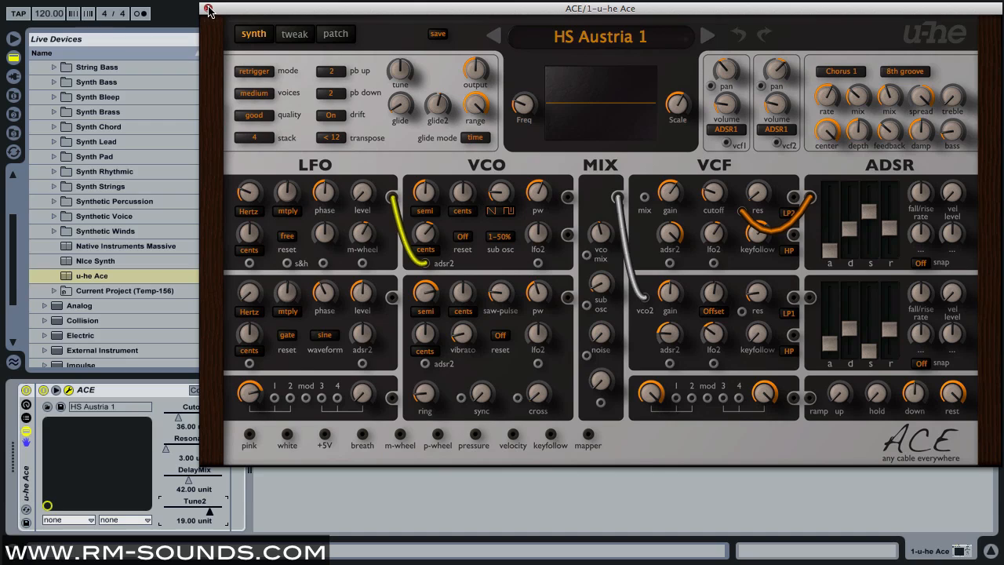
click(209, 9)
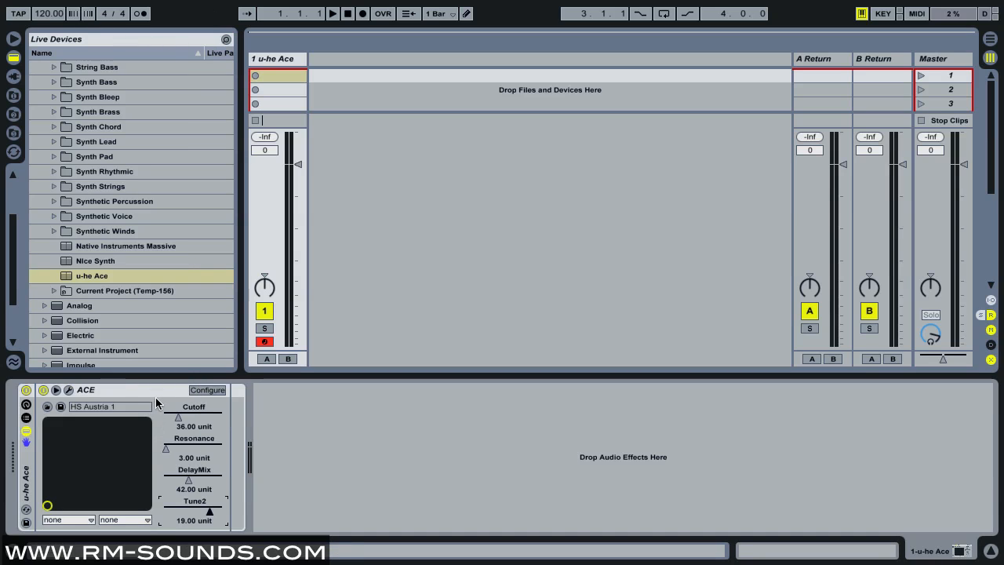
mouse_move(127, 392)
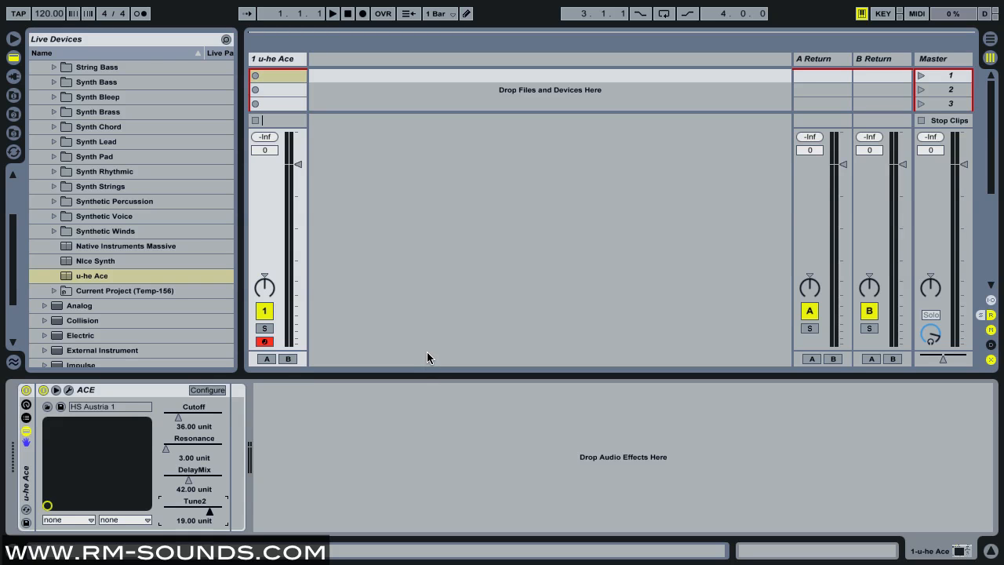
mouse_move(386, 356)
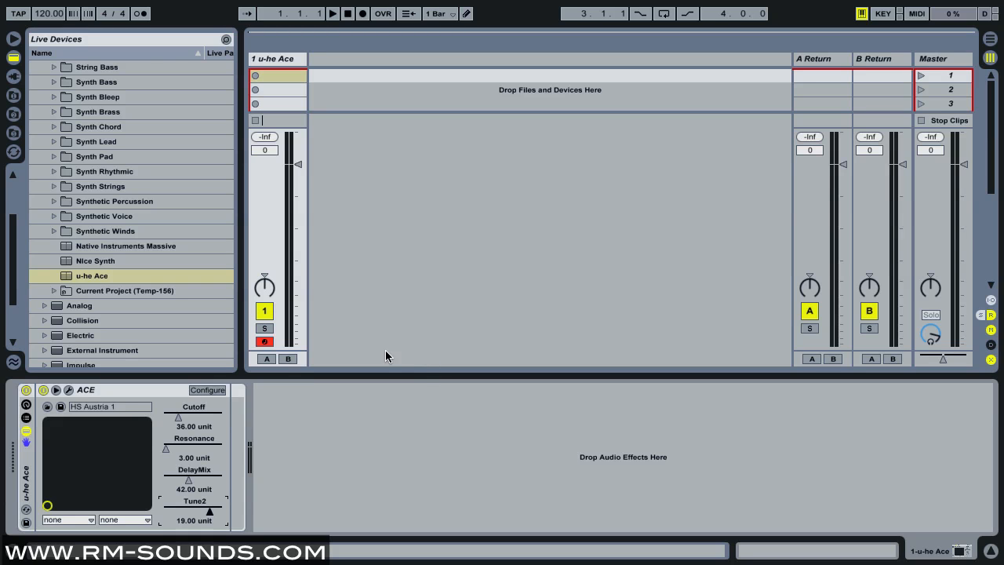